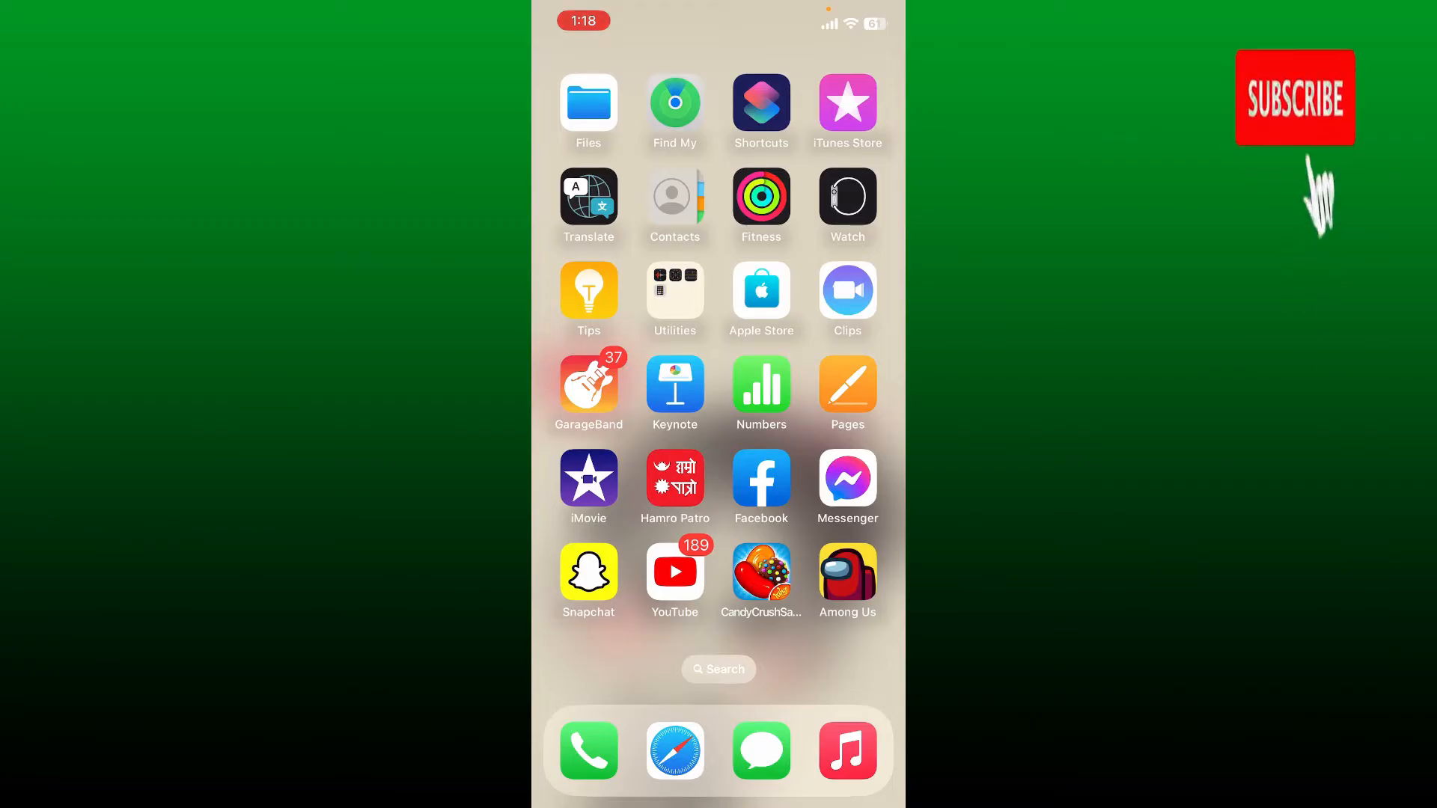
# - Page through the Home Screen past Roblox to the first page with Settings
pyautogui.click(1293, 99)
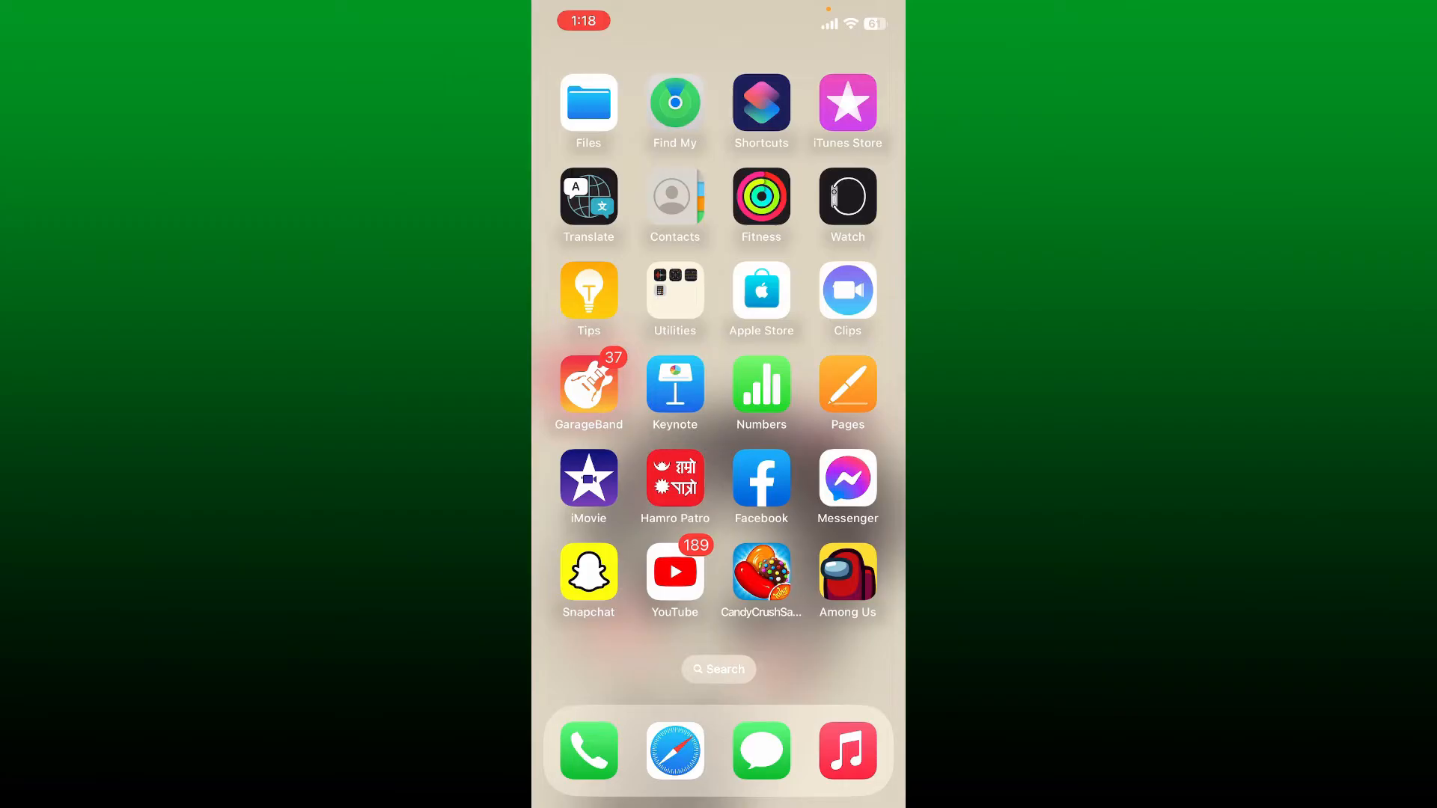
pyautogui.hscroll(-3)
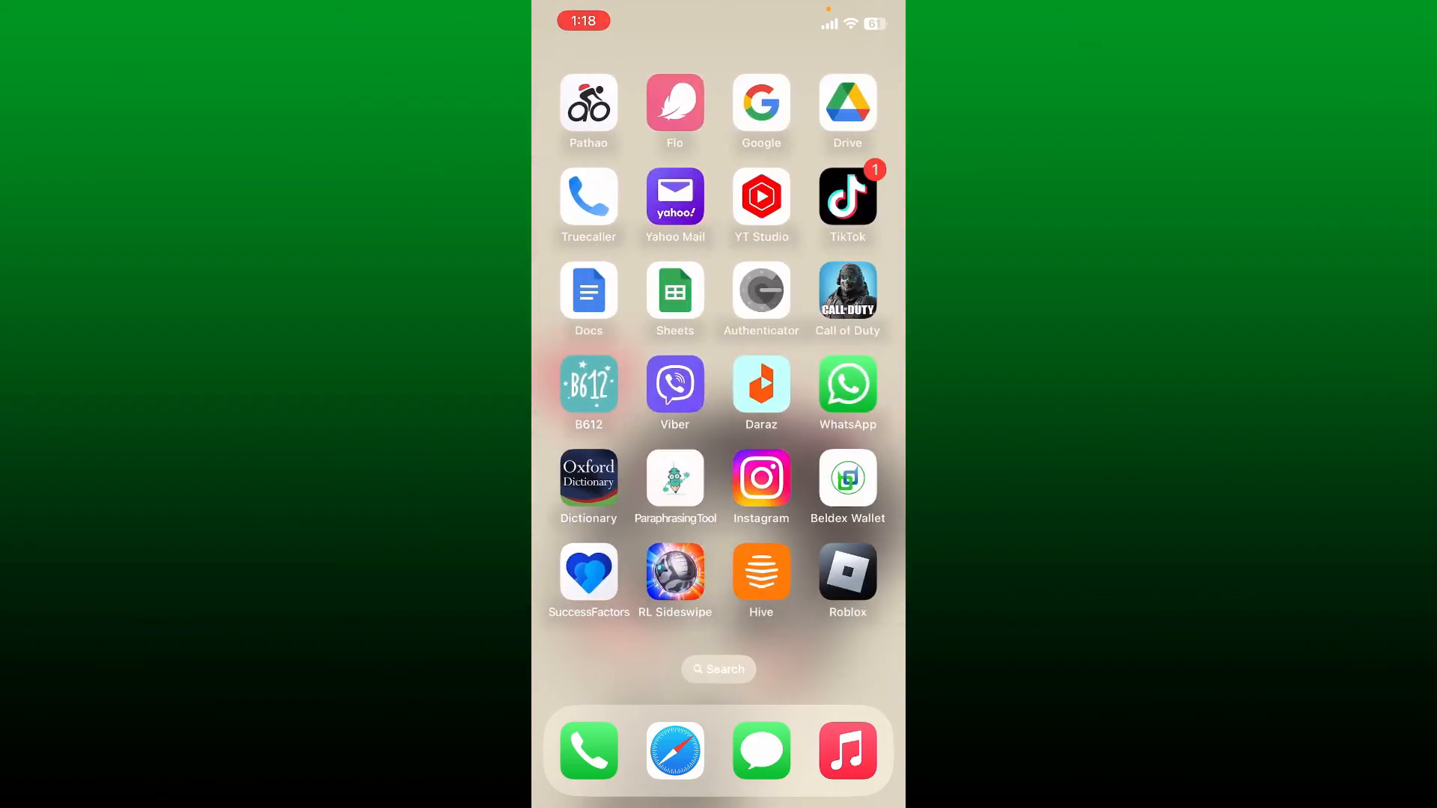
pyautogui.click(846, 573)
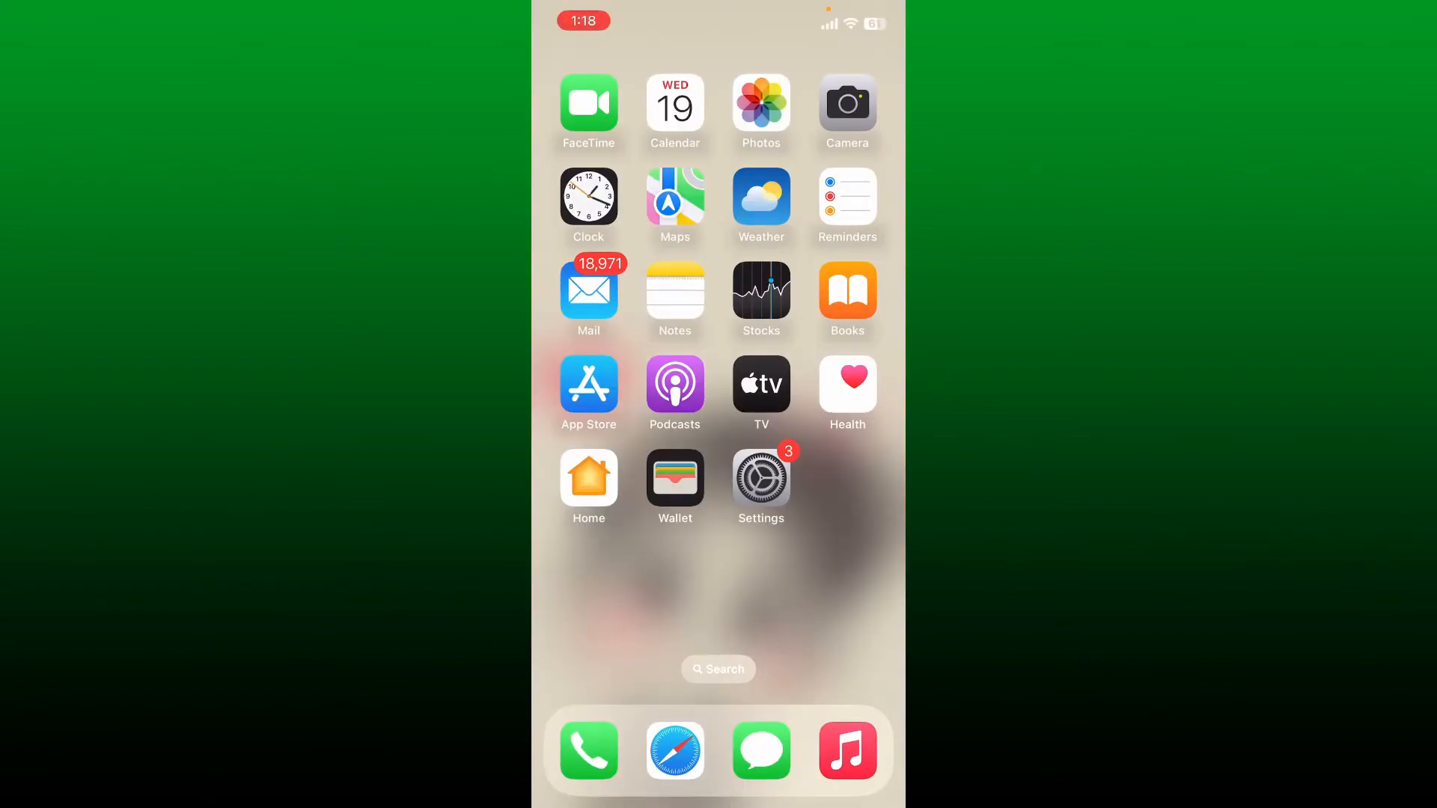
# - Launch Roblox to its Home feed, then swipe up back to the Home Screen
pyautogui.hscroll(-3)
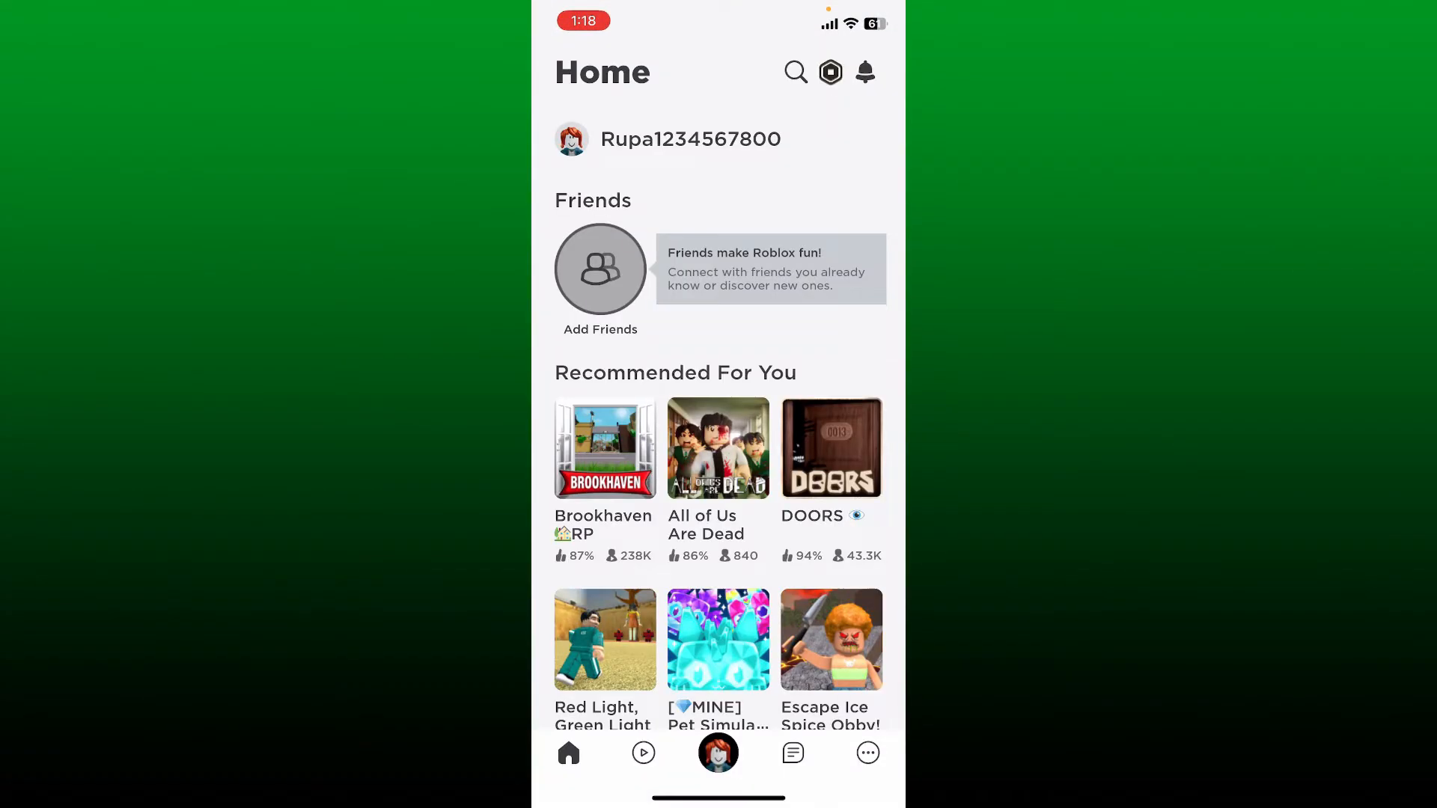
pyautogui.scroll(-3)
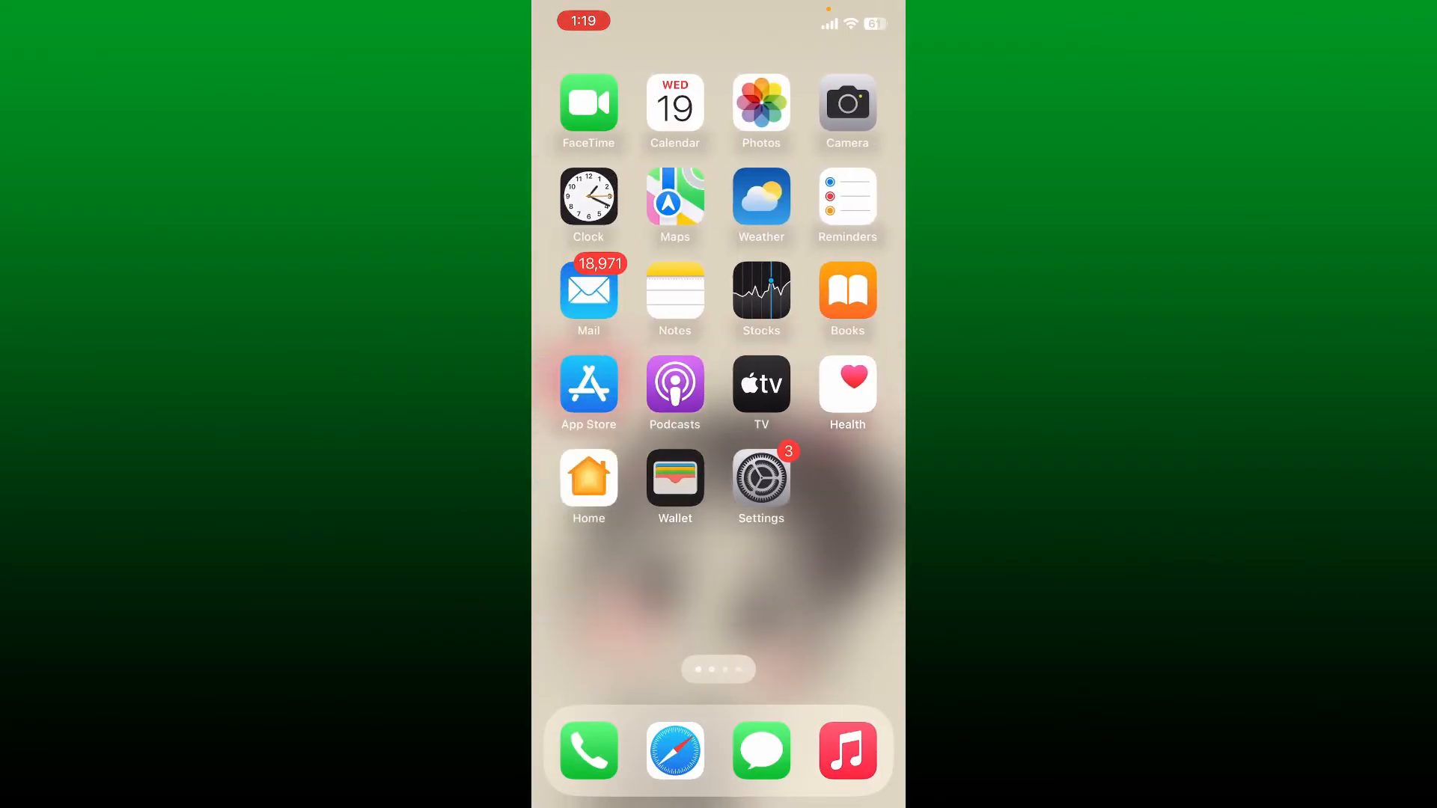
# - Navigate Settings > General > iPhone Storage and scroll the app list to Roblox
pyautogui.click(761, 474)
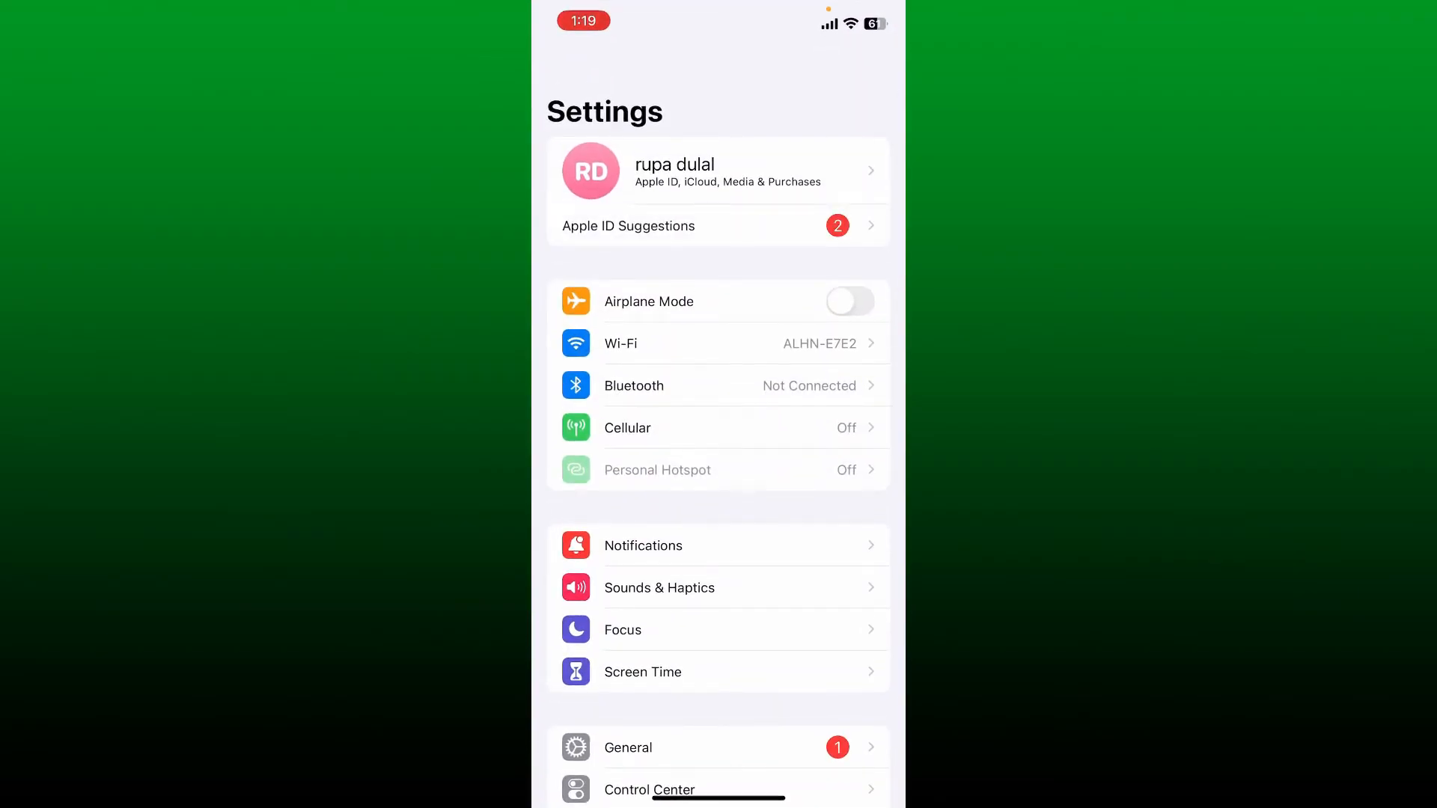
pyautogui.scroll(-3)
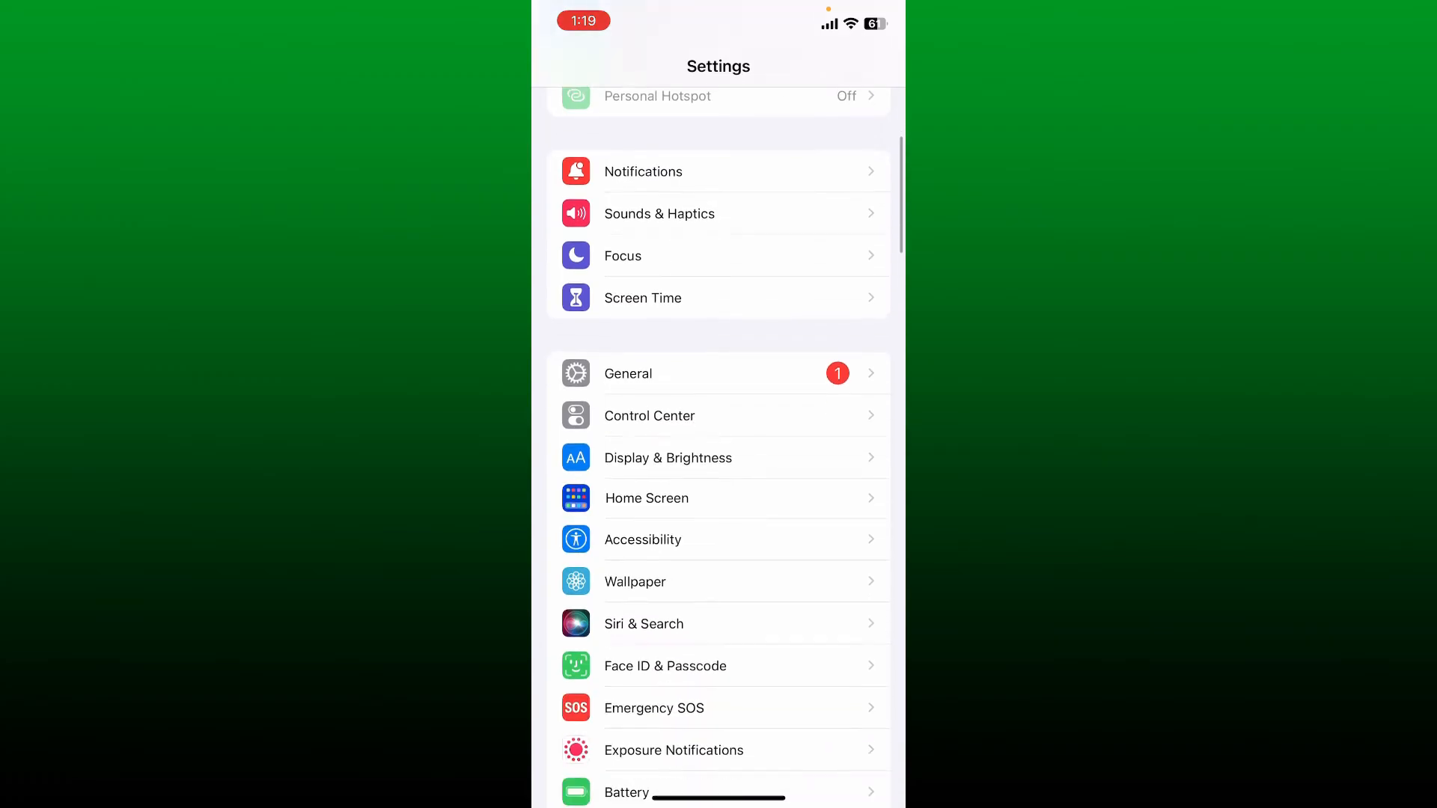
pyautogui.click(720, 373)
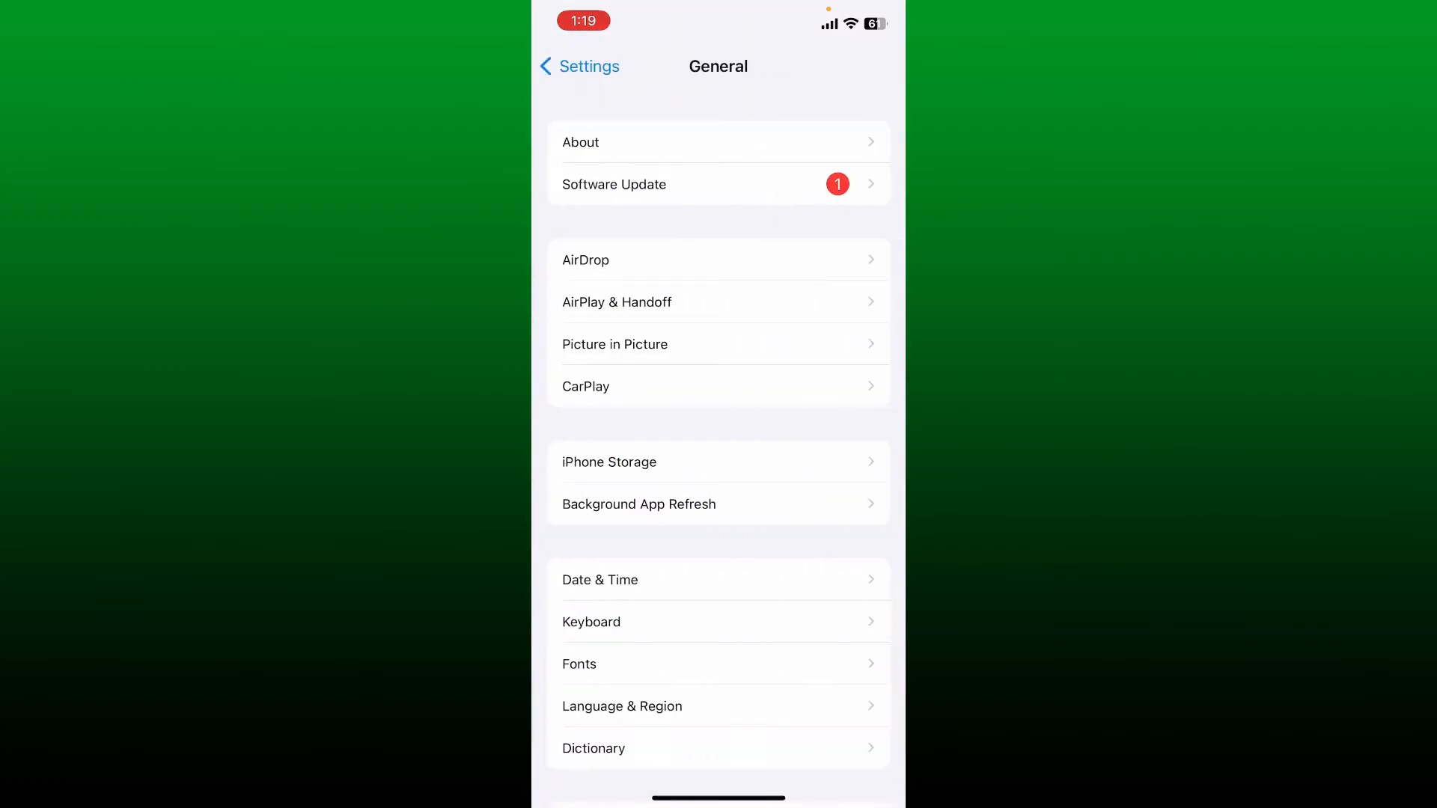
pyautogui.click(609, 462)
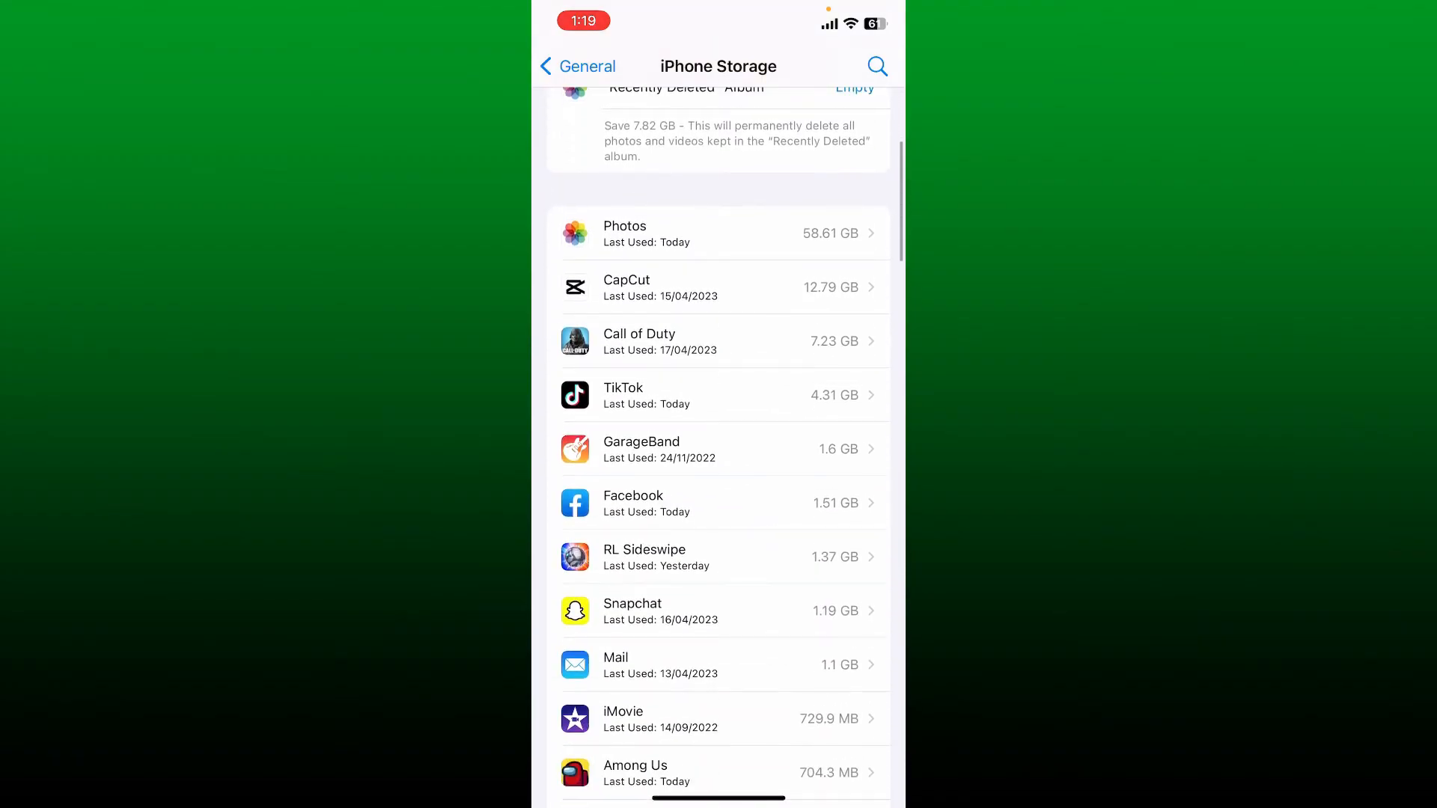
pyautogui.scroll(-3)
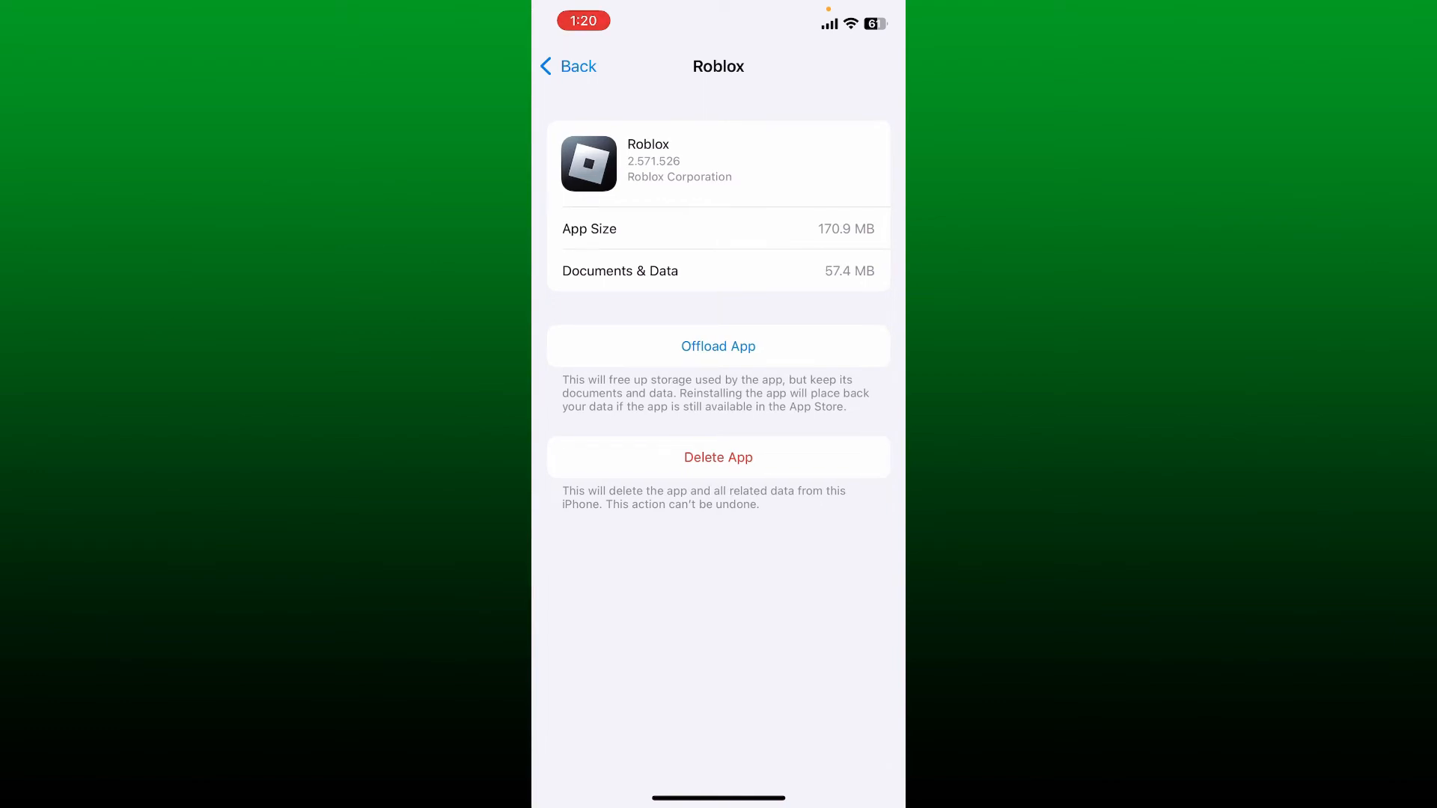
# - Offload Roblox from its storage page, confirm, then reinstall it
pyautogui.click(717, 345)
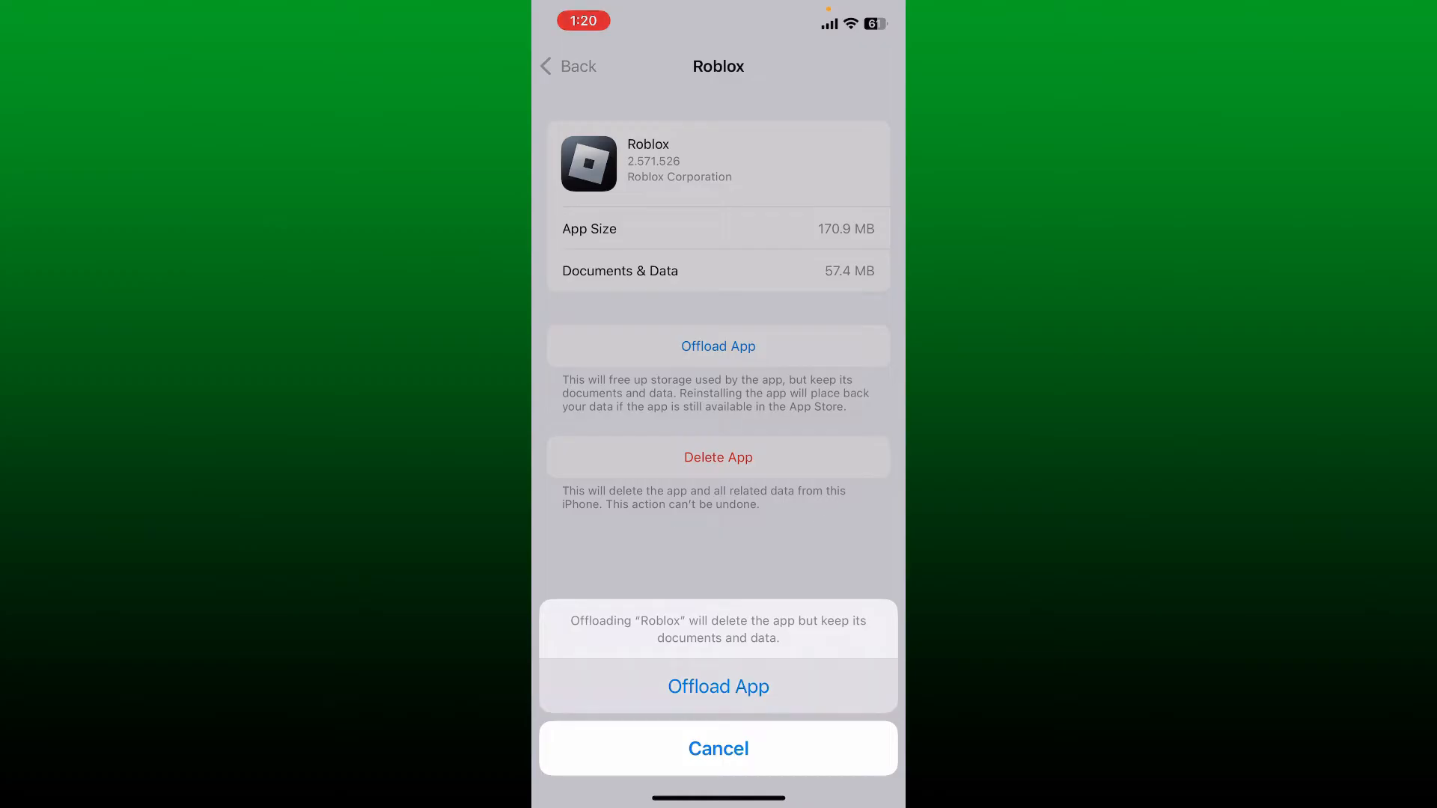
pyautogui.click(717, 687)
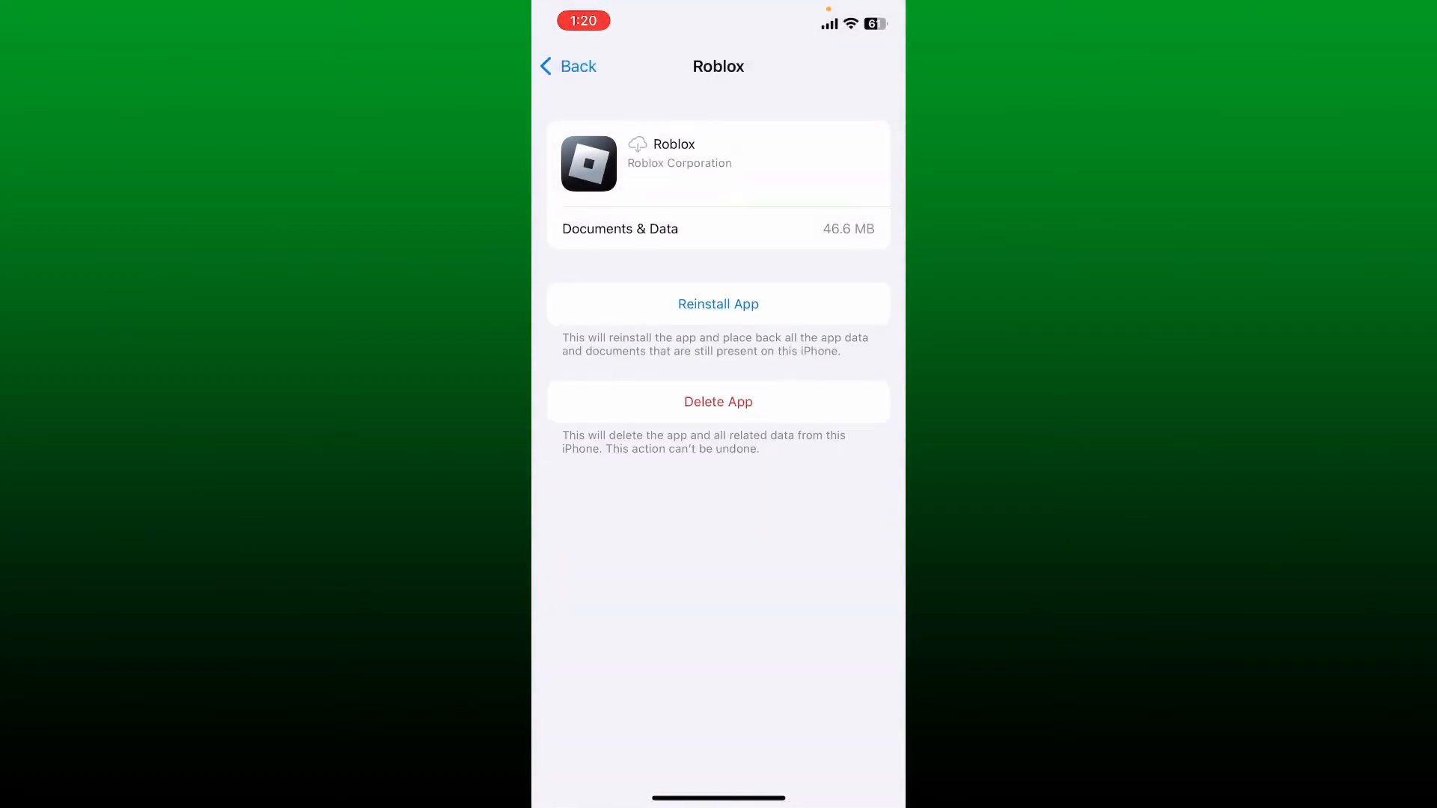
pyautogui.click(717, 304)
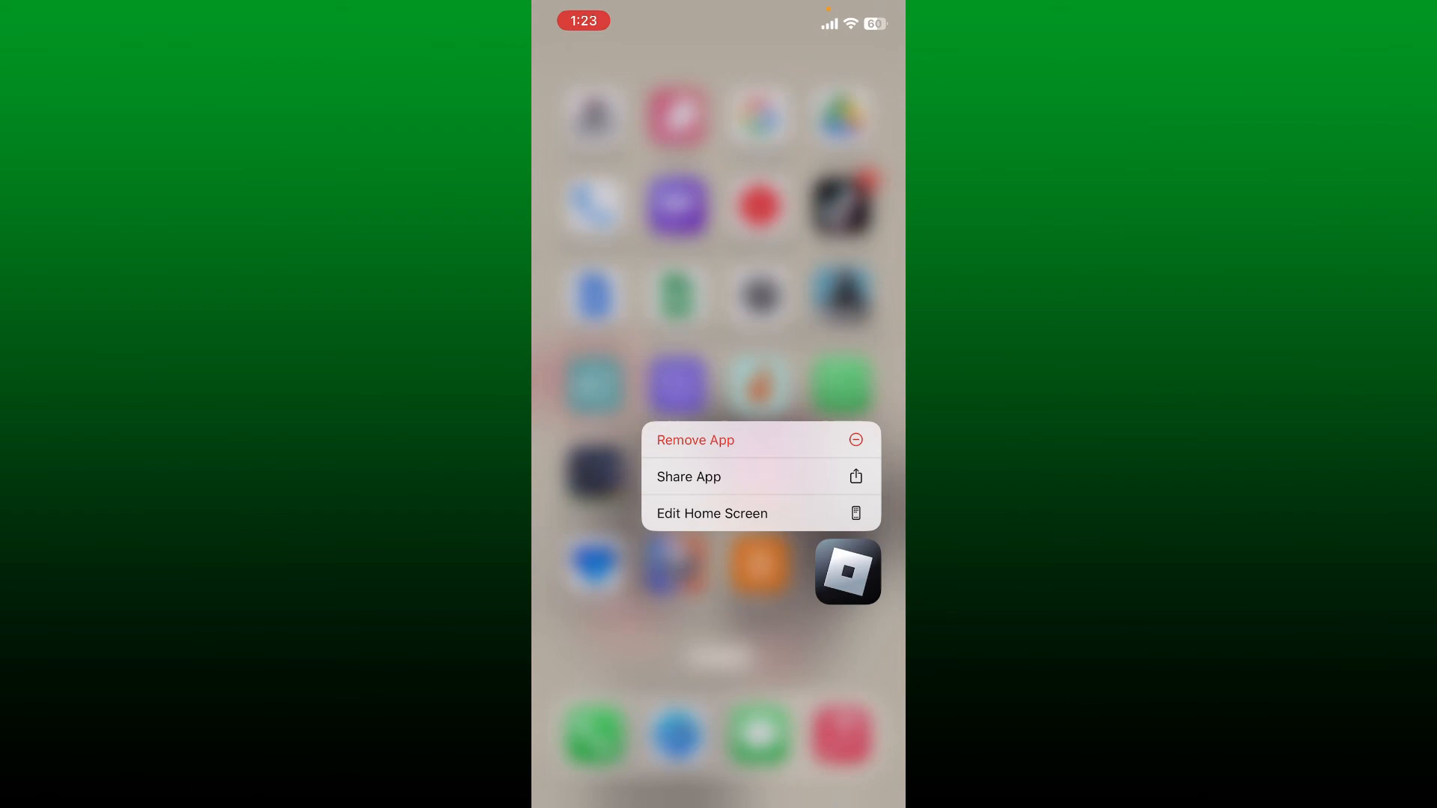
# - Remove Roblox via Delete App and confirm deleting its data
pyautogui.click(695, 441)
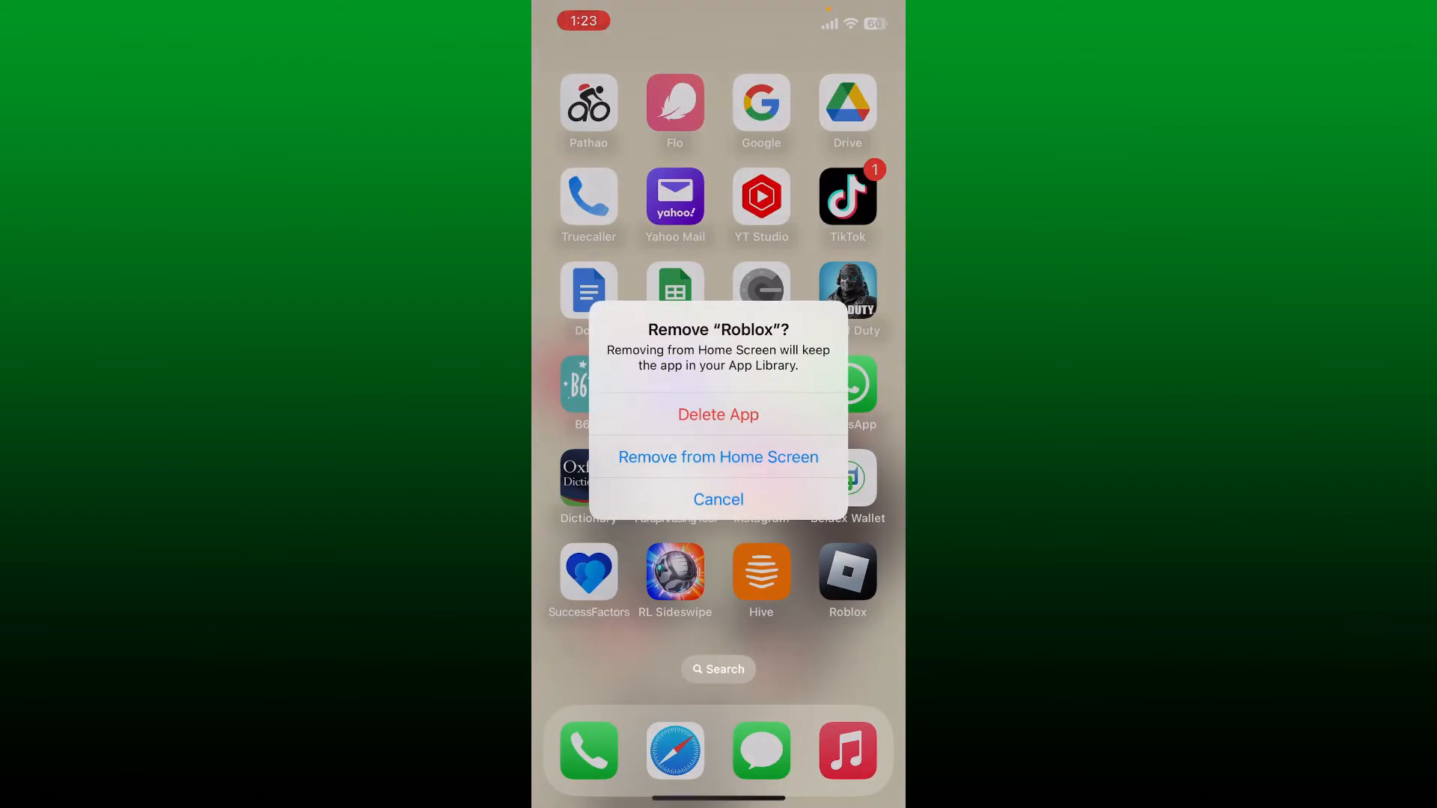
pyautogui.click(717, 414)
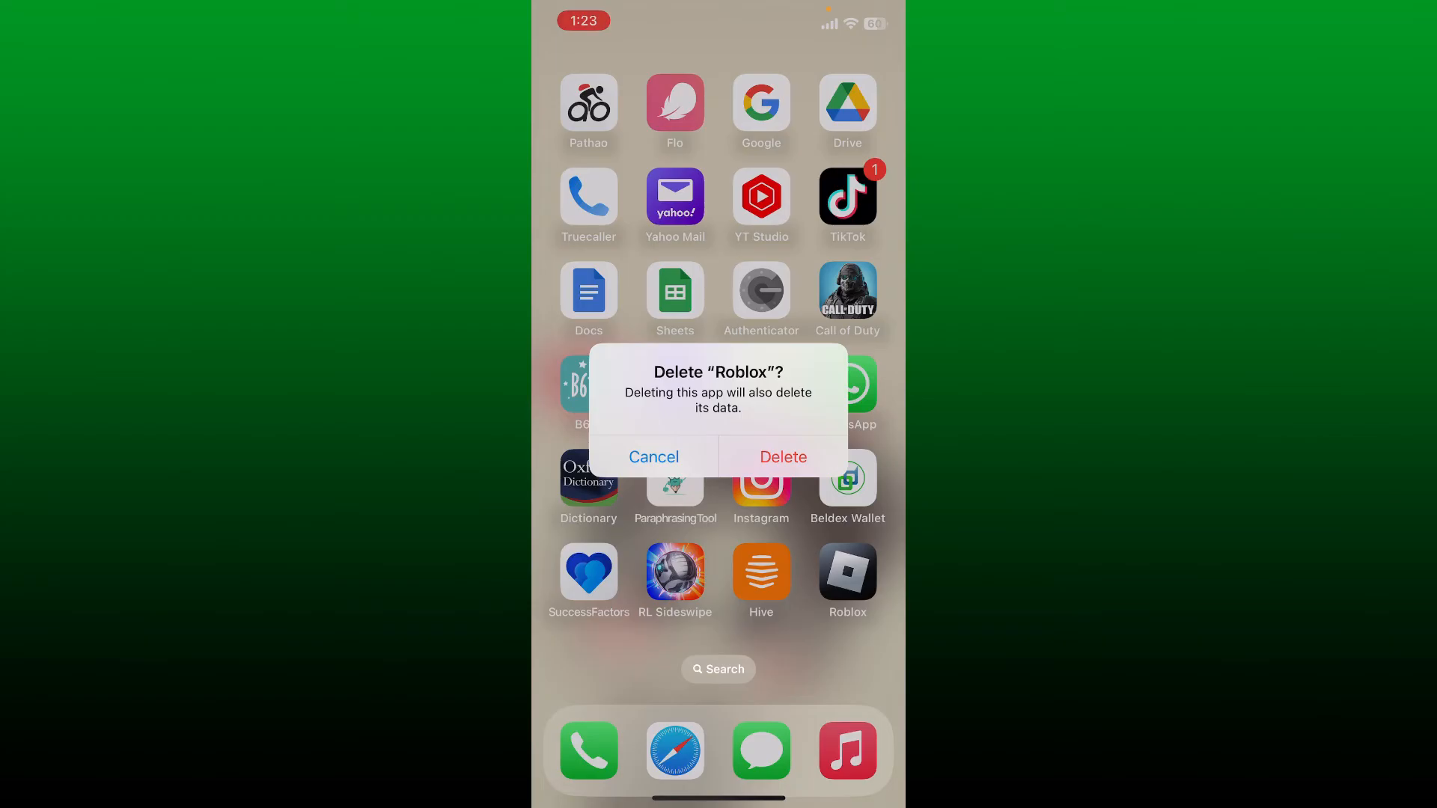
pyautogui.click(783, 457)
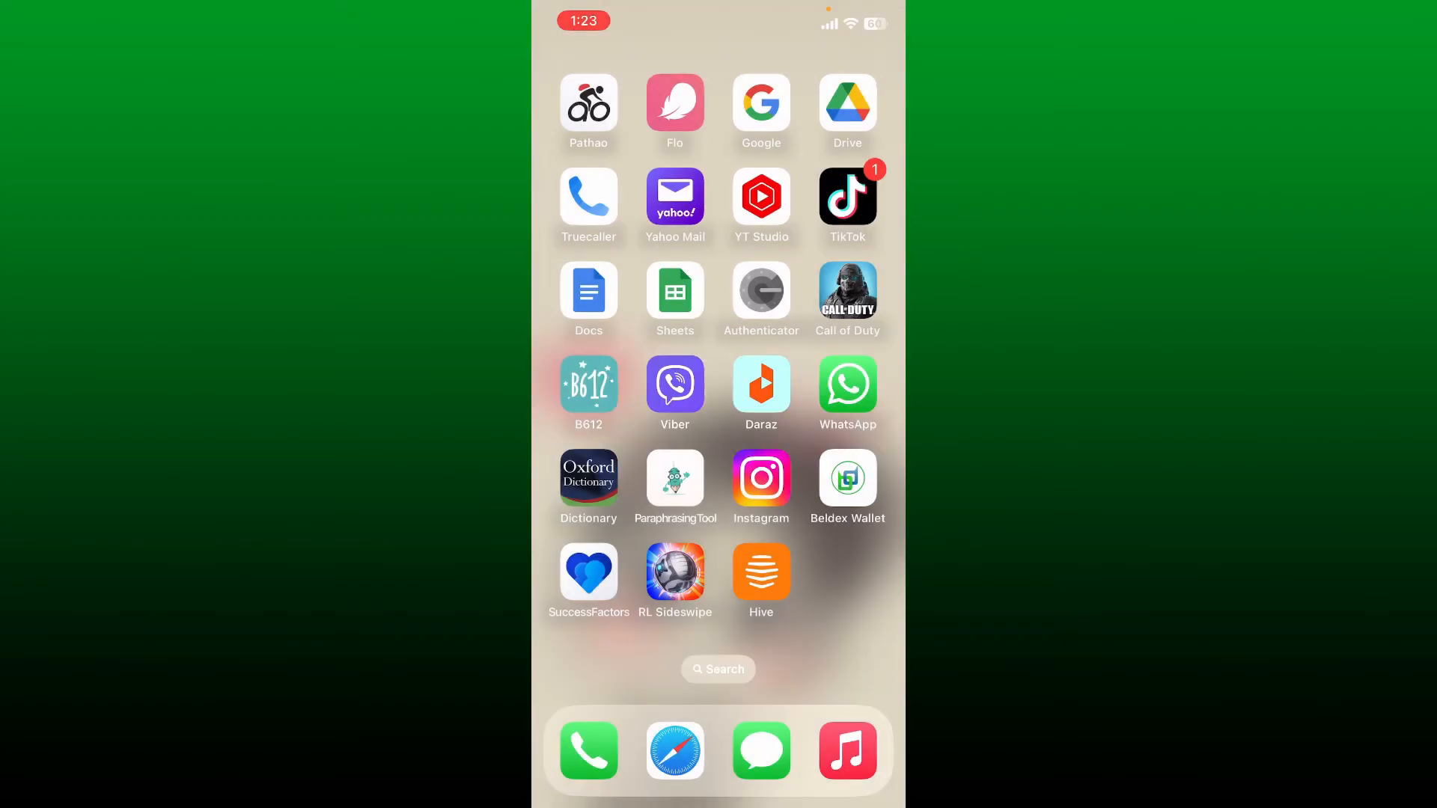
pyautogui.hscroll(-3)
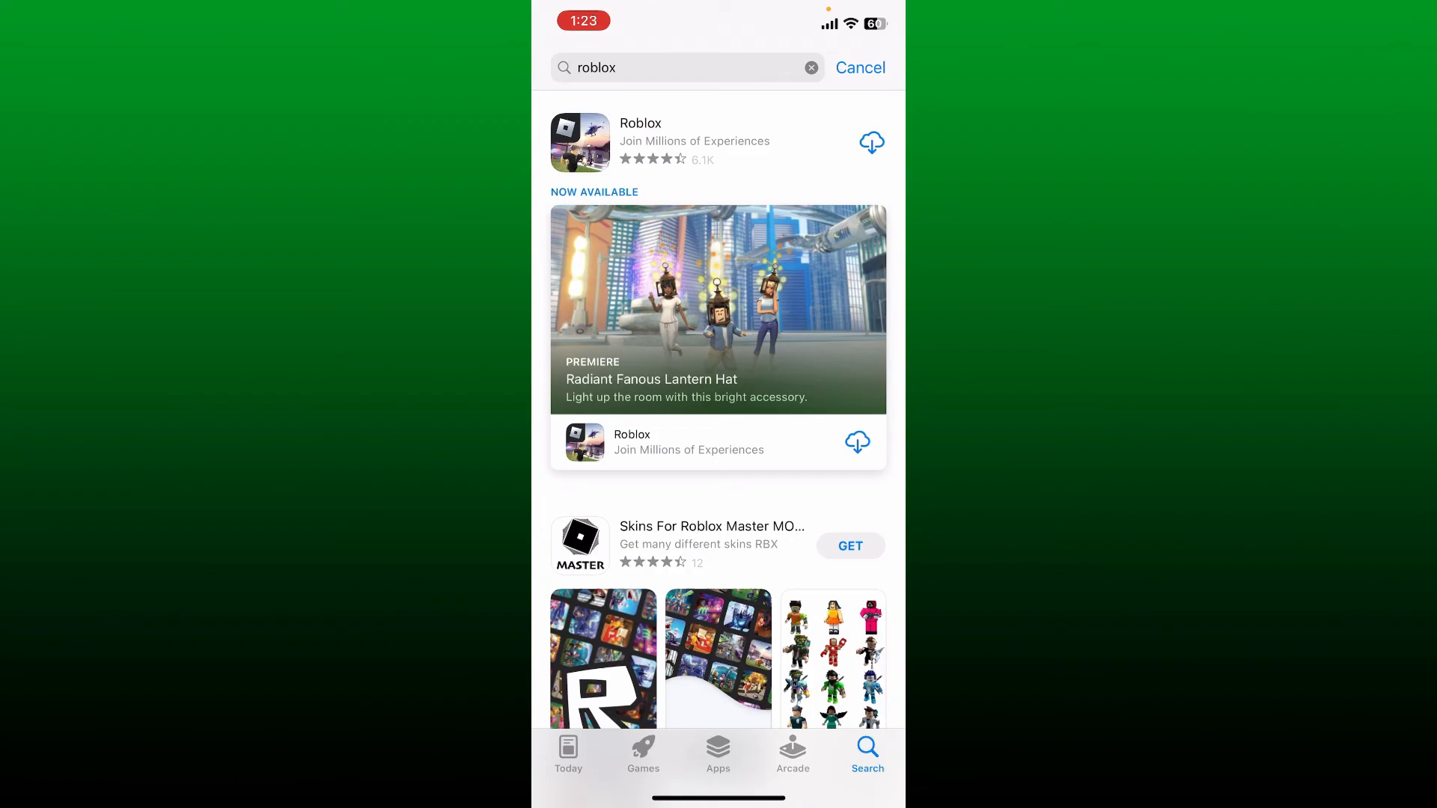
# - Redownload Roblox from its App Store search result and return to the Home Screen
pyautogui.click(872, 142)
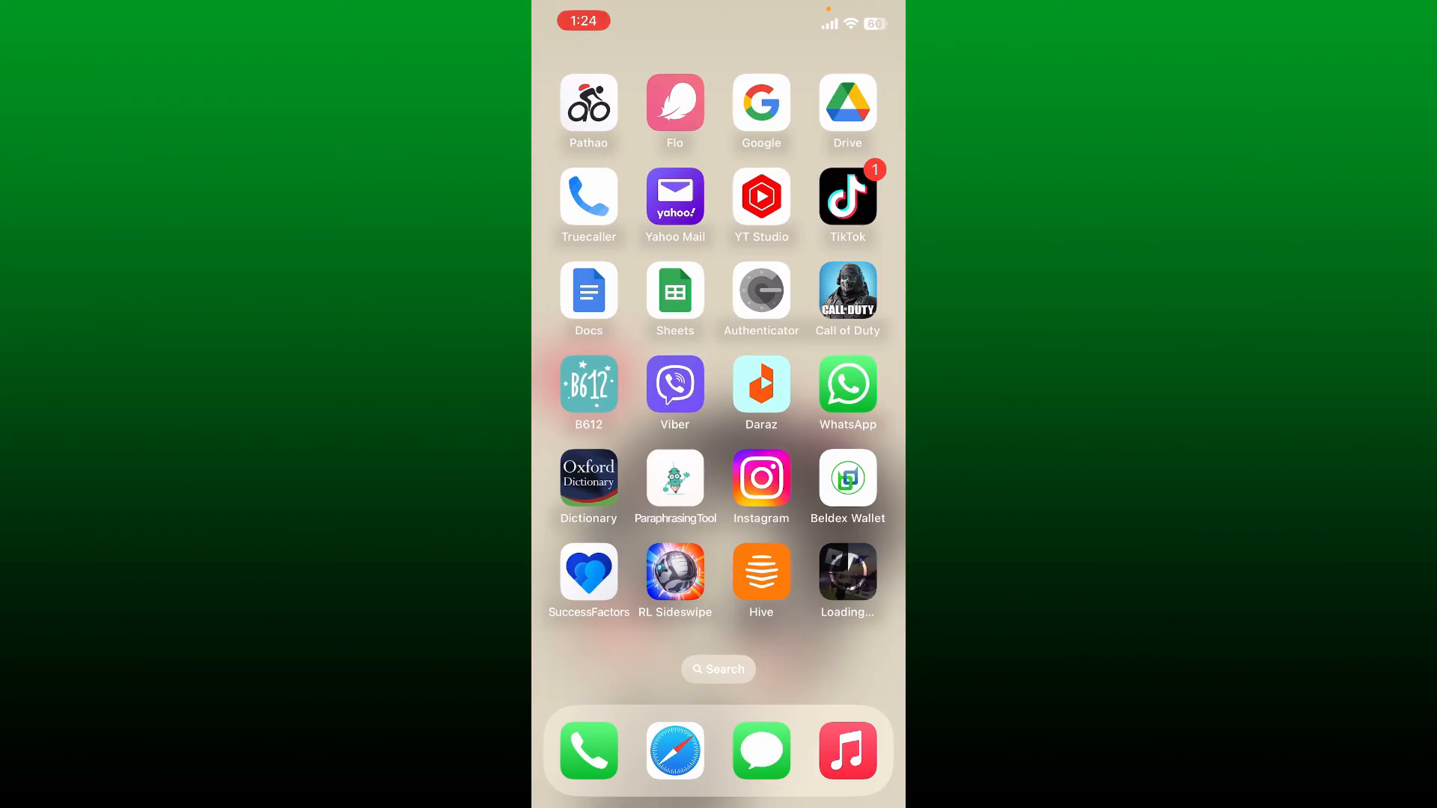
pyautogui.hscroll(-3)
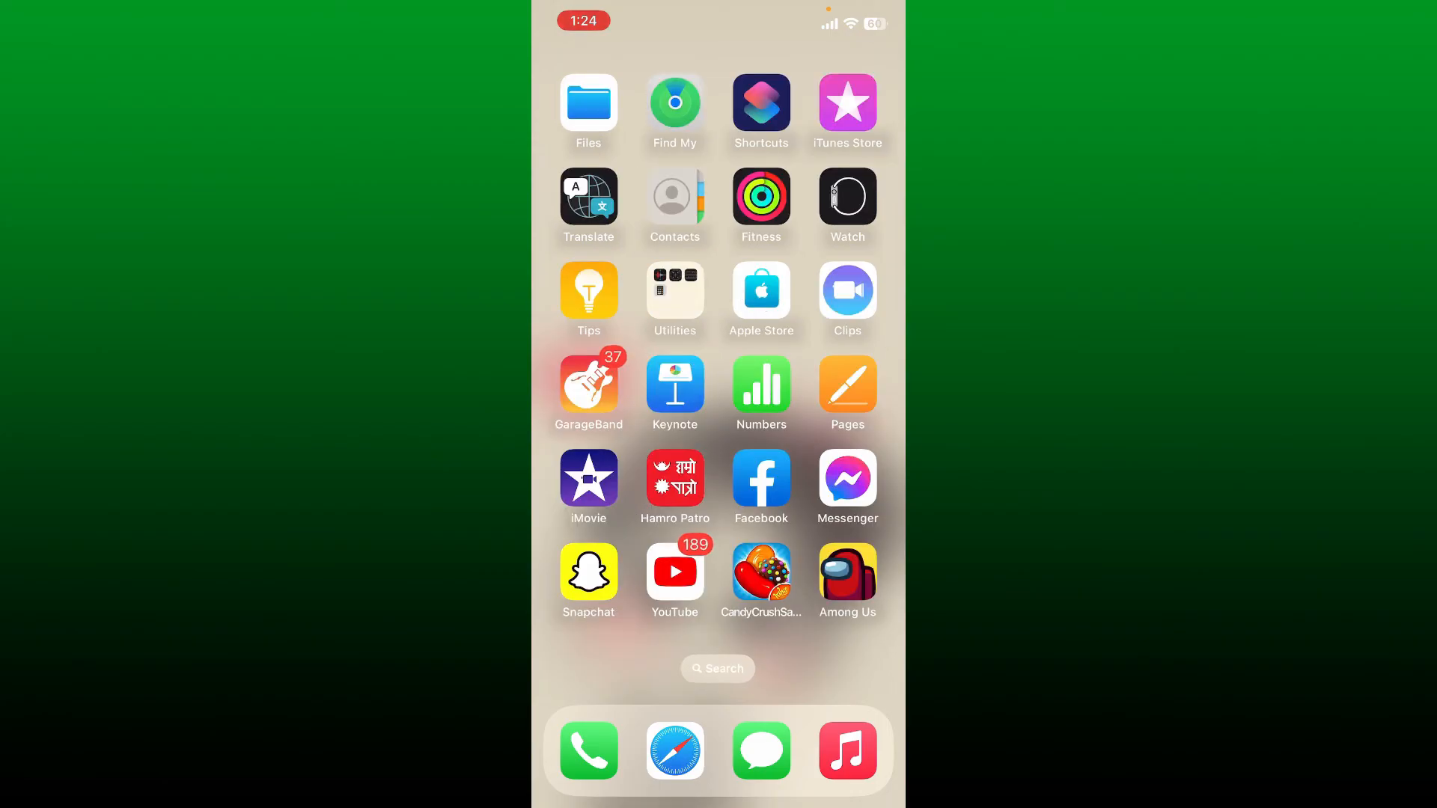